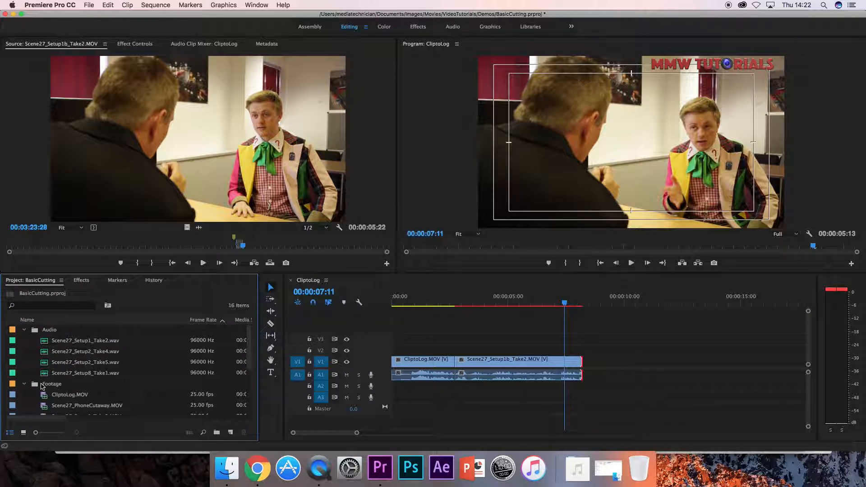
Open the Footage folder as a bin and scroll to Scene27_PhoneCutaway.MOV
{"action": "double_click", "coordinate": [51, 384]}
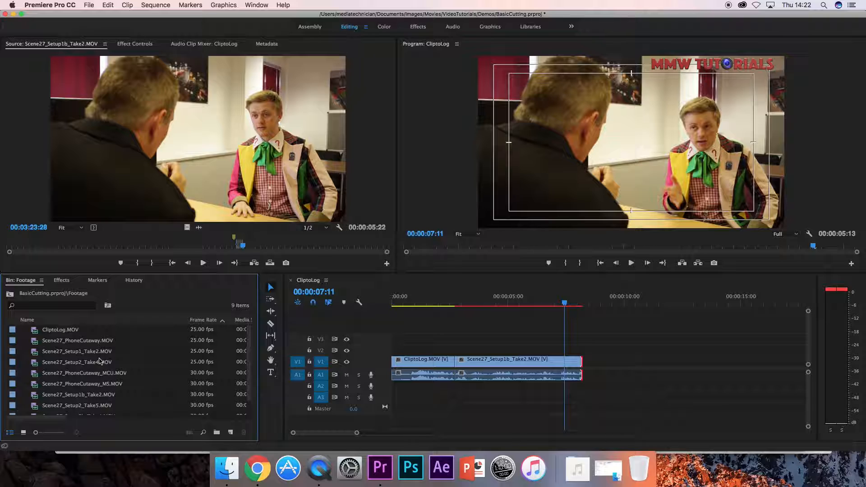
{"action": "scroll", "scroll_direction": "down", "scroll_amount": 3}
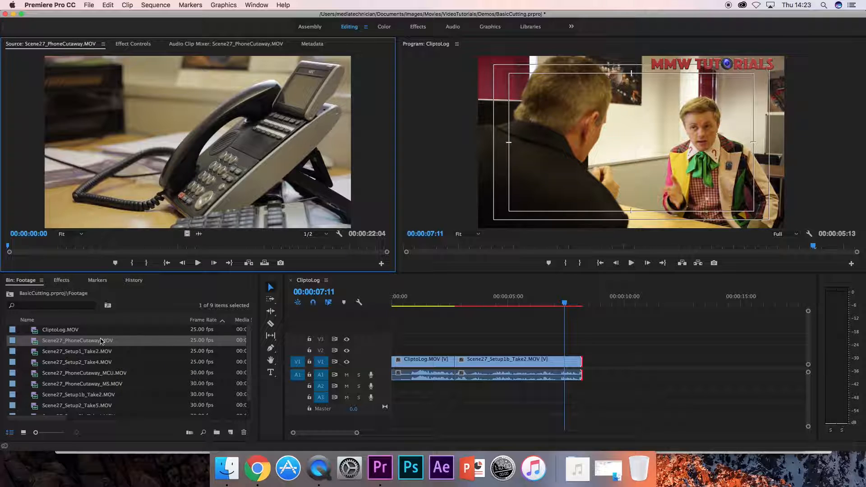
{"action": "mouse_move", "coordinate": [118, 365]}
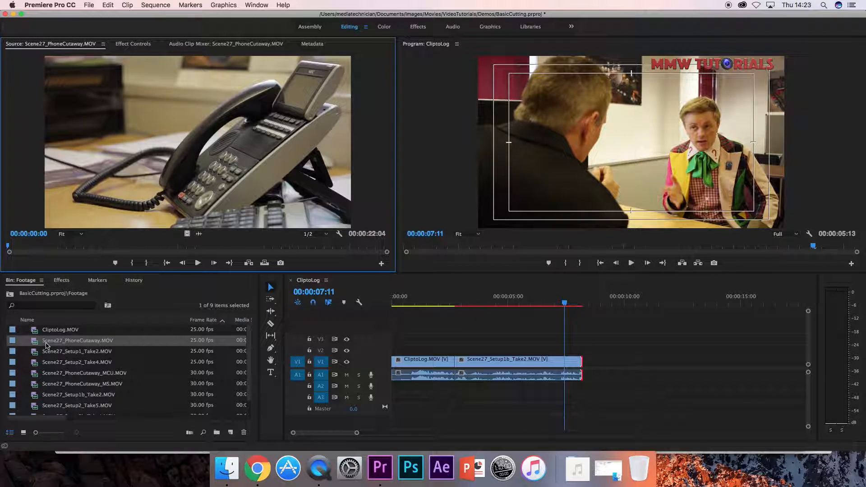
Rename the phone cutaway clip in the bin to Scene27_Setup1_Take1_PhoneCall
{"action": "double_click", "coordinate": [76, 340]}
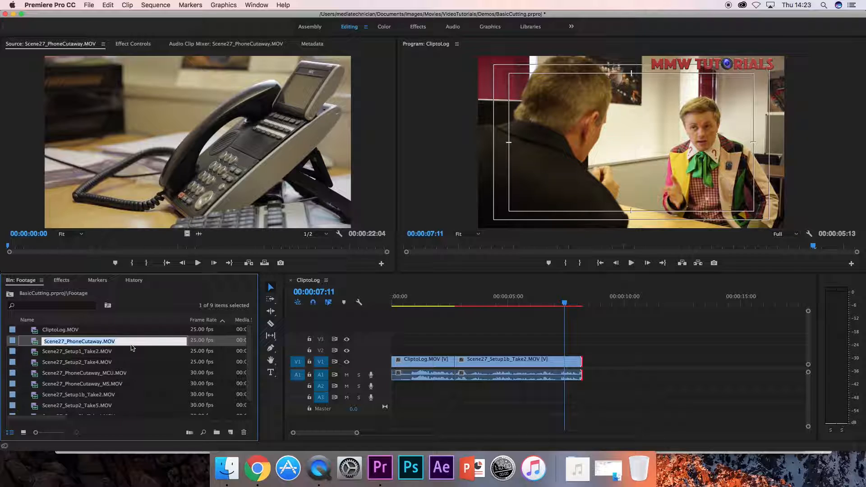
{"action": "mouse_move", "coordinate": [133, 348]}
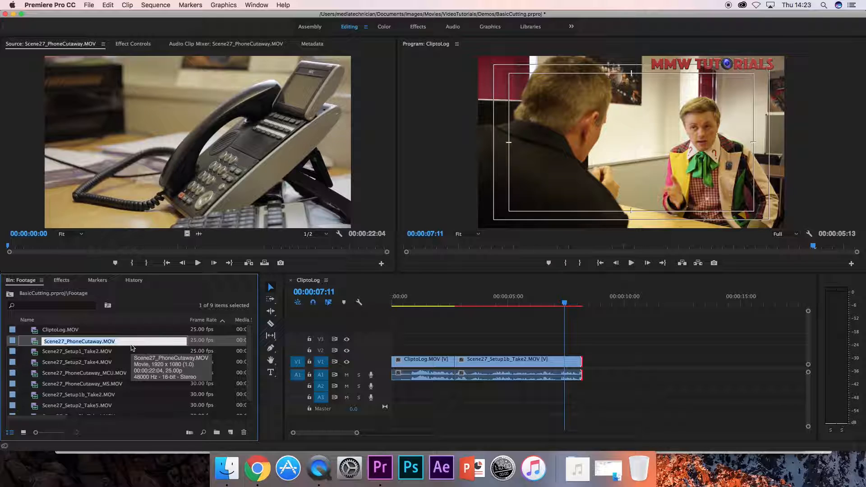
{"action": "type", "text": "Scene27_"}
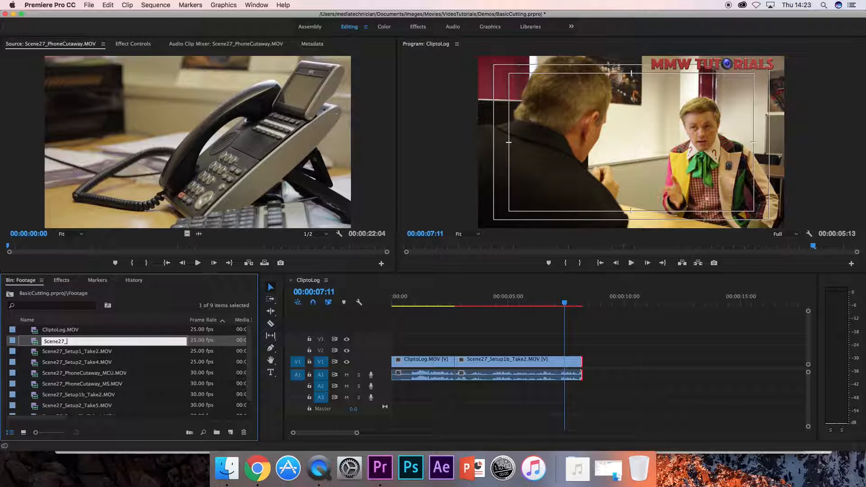
{"action": "type", "text": "Setup1_"}
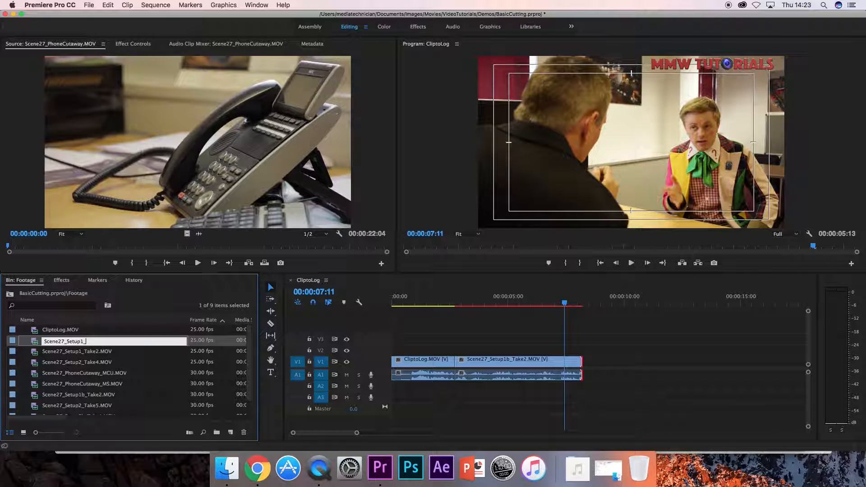
{"action": "type", "text": "Take1"}
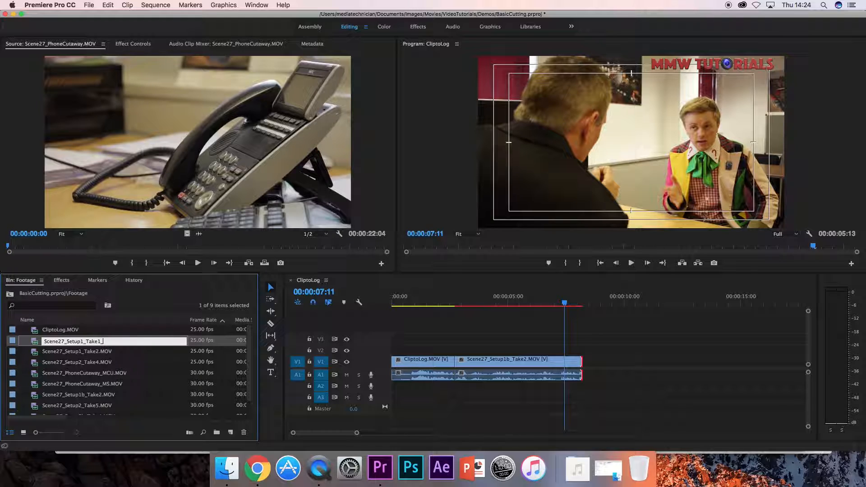
{"action": "type", "text": "_PhoneCall_"}
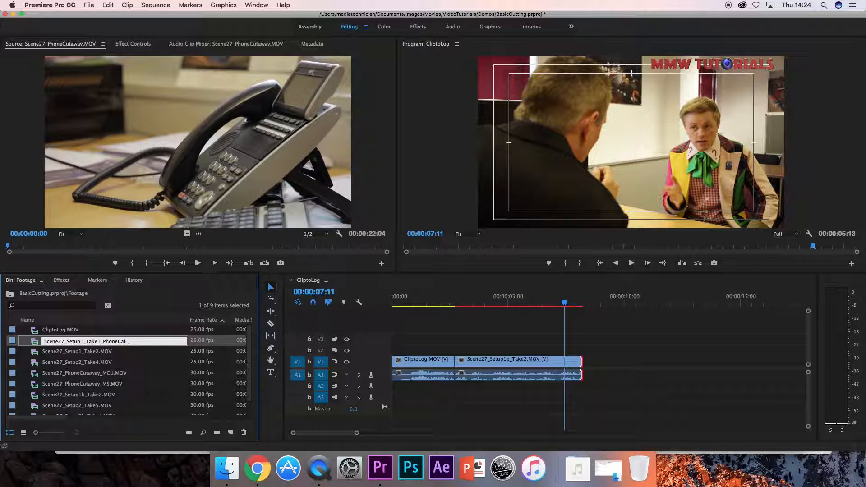
{"action": "type", "text": "WS"}
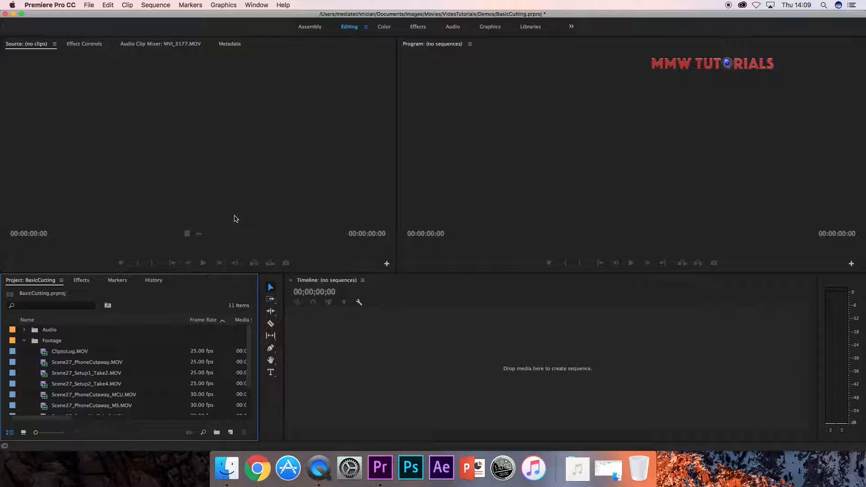
{"action": "mouse_move", "coordinate": [108, 398]}
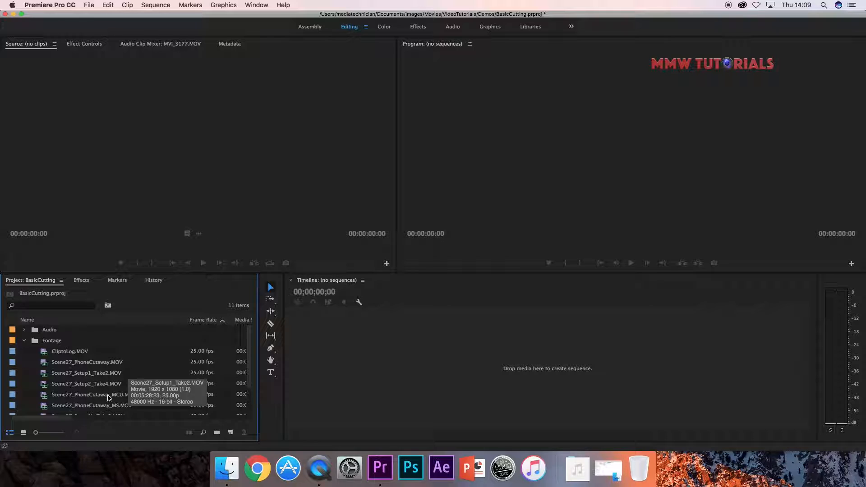
{"action": "mouse_move", "coordinate": [131, 290]}
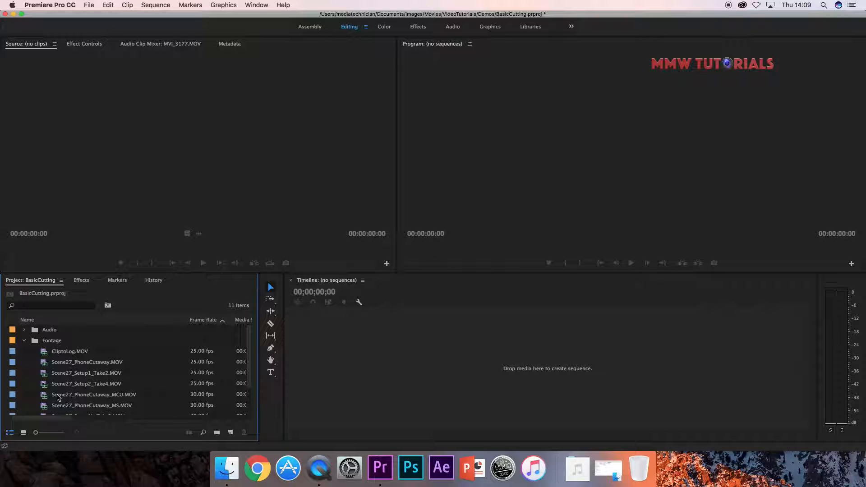
Switch the Project panel to Icon View and browse the Footage bin's nine clip thumbnails
{"action": "left_click", "coordinate": [23, 432]}
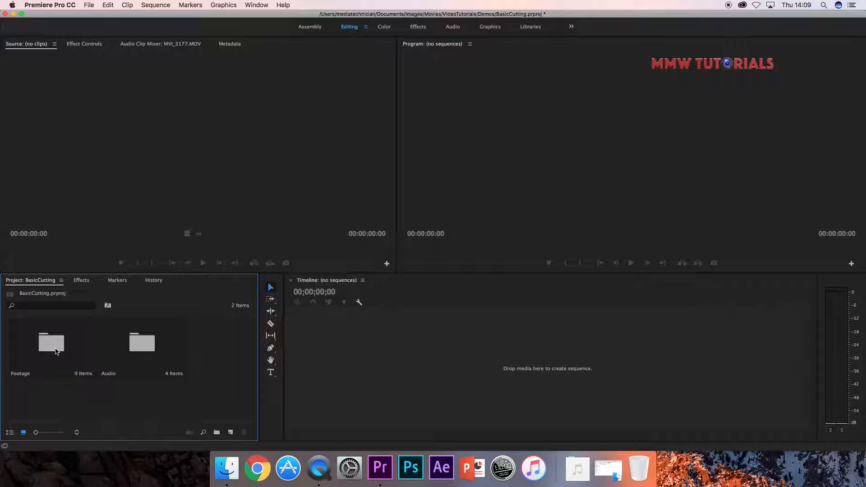
{"action": "left_click", "coordinate": [51, 342]}
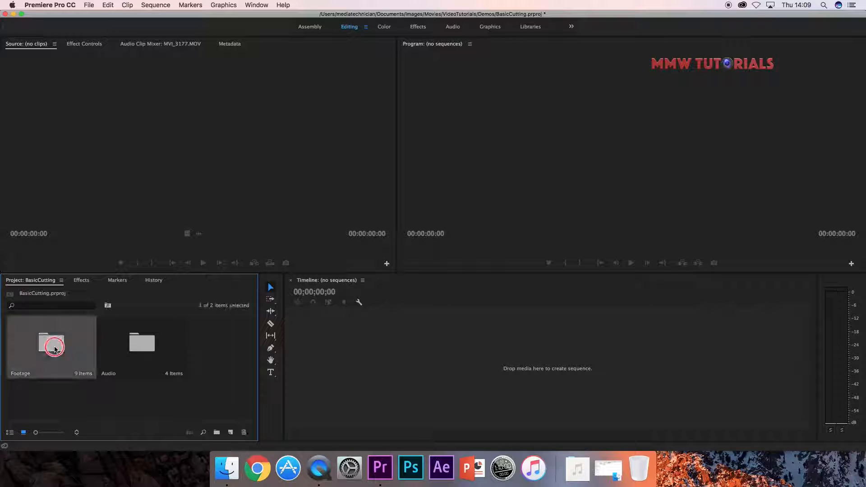
{"action": "double_click", "coordinate": [51, 342]}
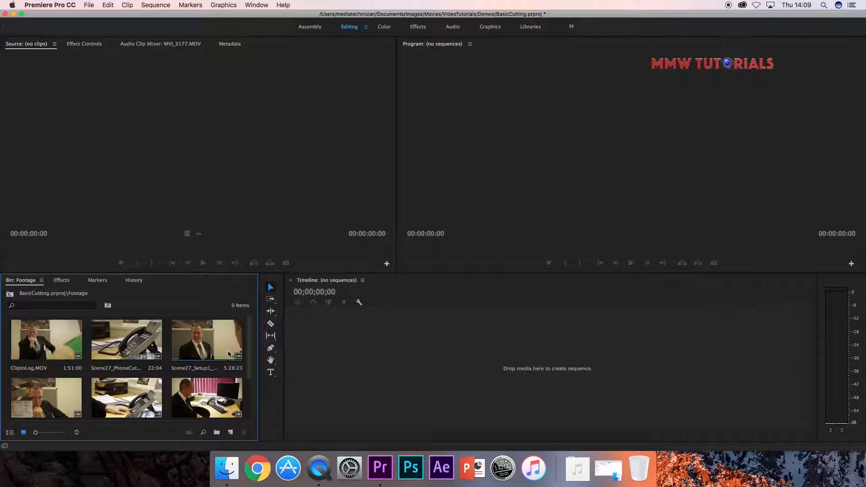
{"action": "left_click_drag", "start_coordinate": [249, 342], "coordinate": [249, 359]}
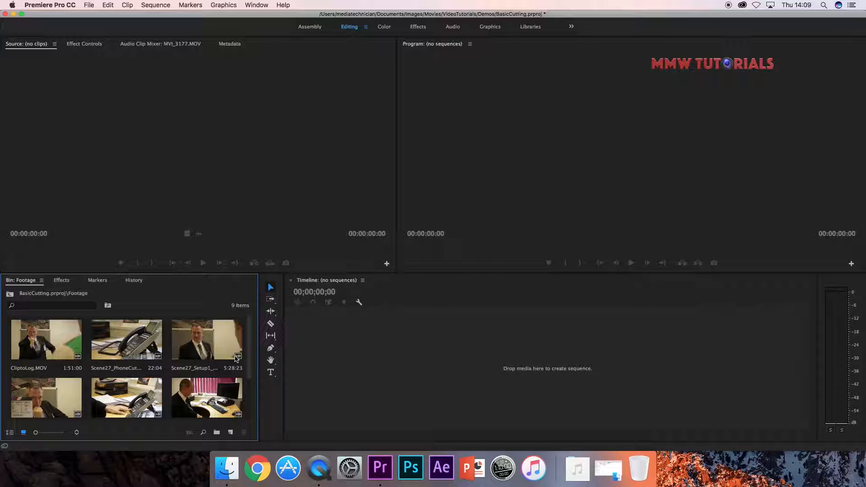
{"action": "scroll", "scroll_direction": "down", "scroll_amount": 3}
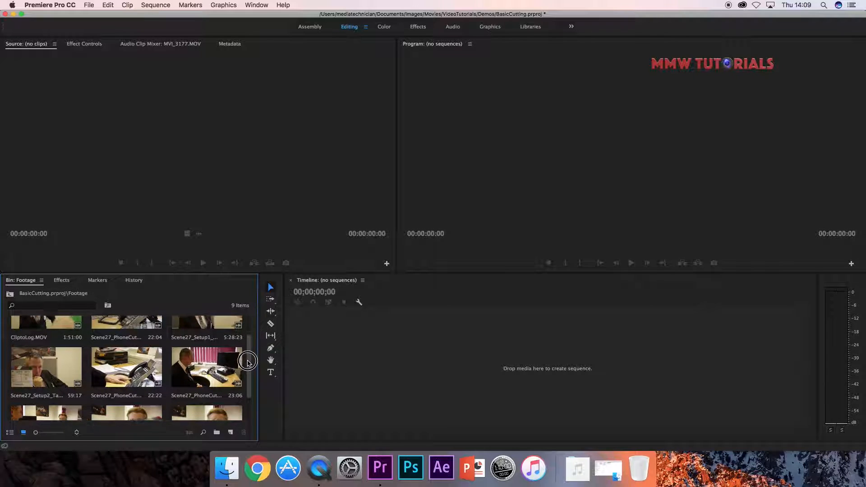
{"action": "scroll", "scroll_direction": "down", "scroll_amount": 3}
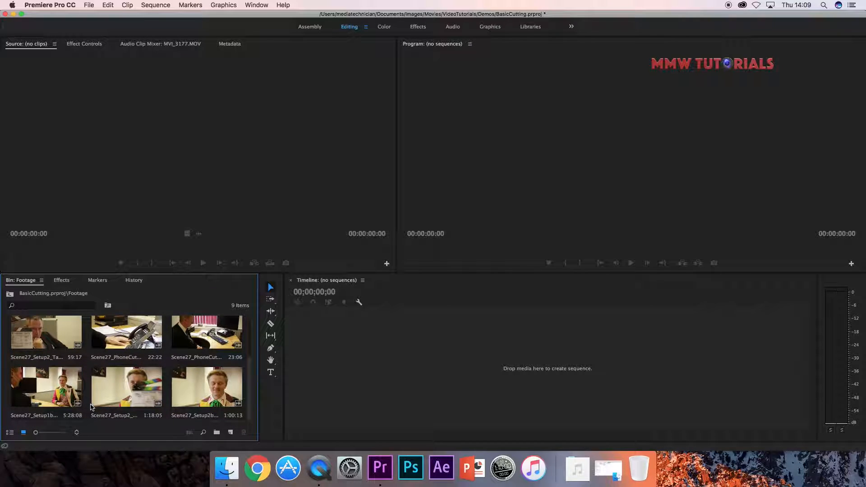
{"action": "mouse_move", "coordinate": [229, 386]}
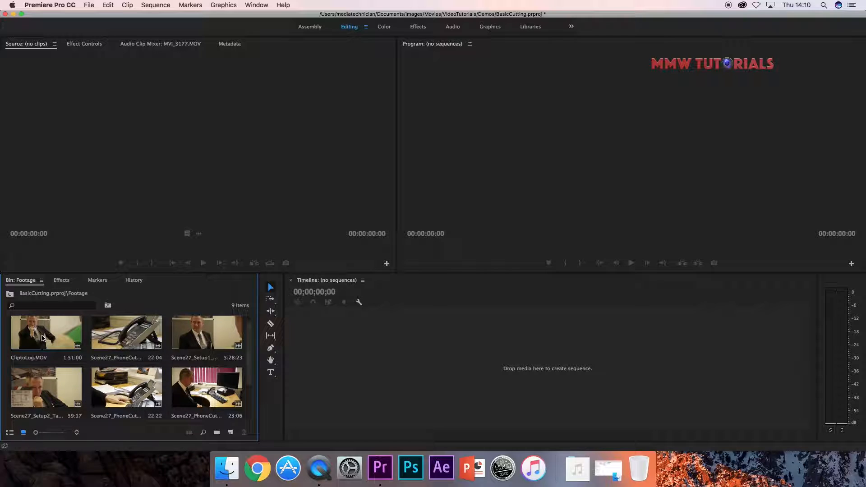
Load ClipToLog.MOV in the Source Monitor and scrub to around the one-minute mark
{"action": "double_click", "coordinate": [46, 331]}
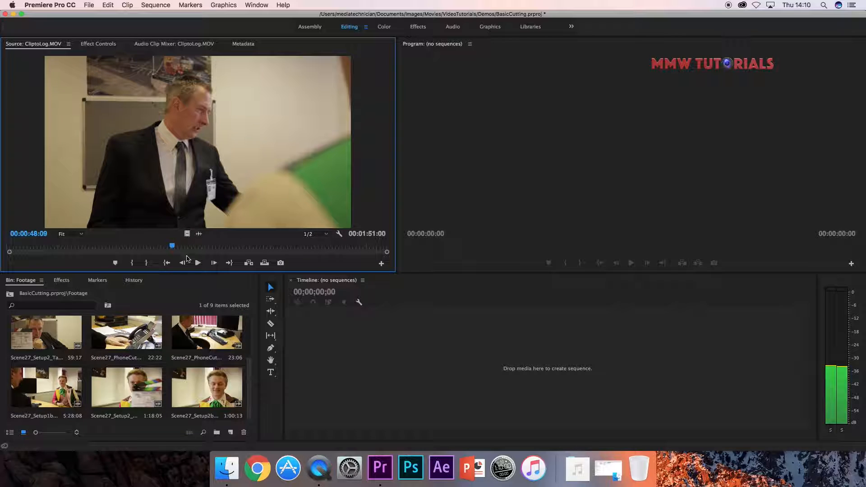
{"action": "left_click_drag", "start_coordinate": [173, 246], "coordinate": [108, 246]}
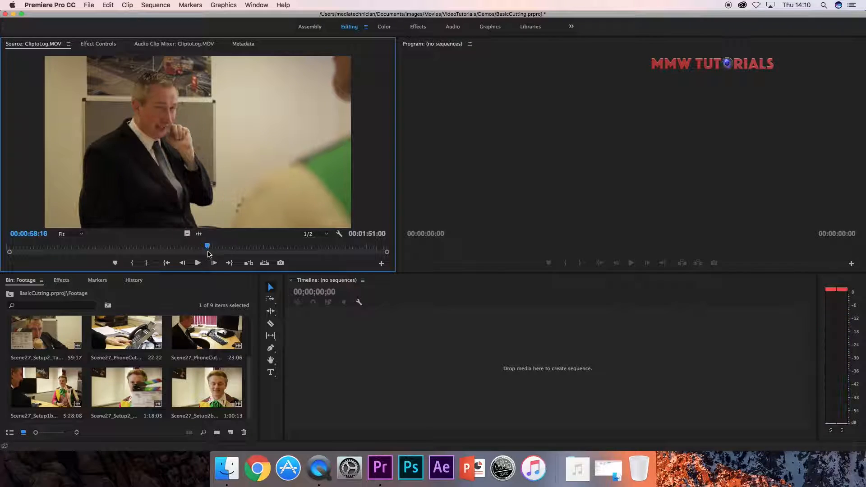
{"action": "left_click_drag", "start_coordinate": [207, 247], "coordinate": [241, 246]}
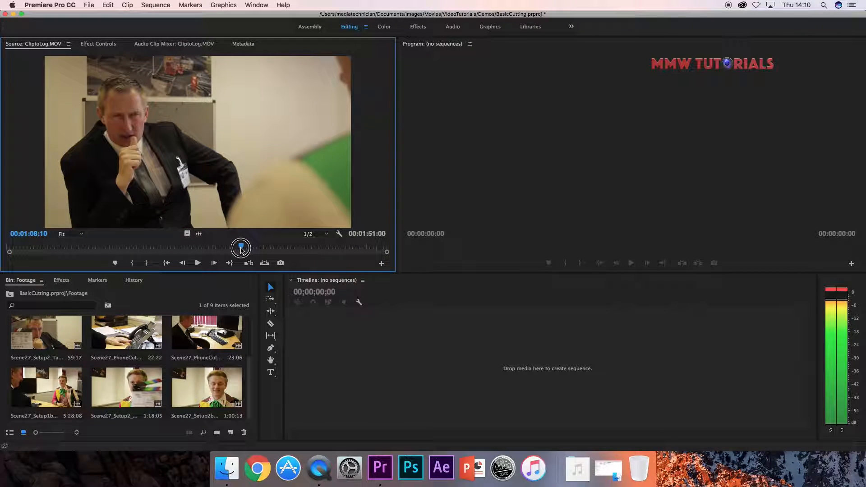
{"action": "left_click_drag", "start_coordinate": [241, 247], "coordinate": [212, 245]}
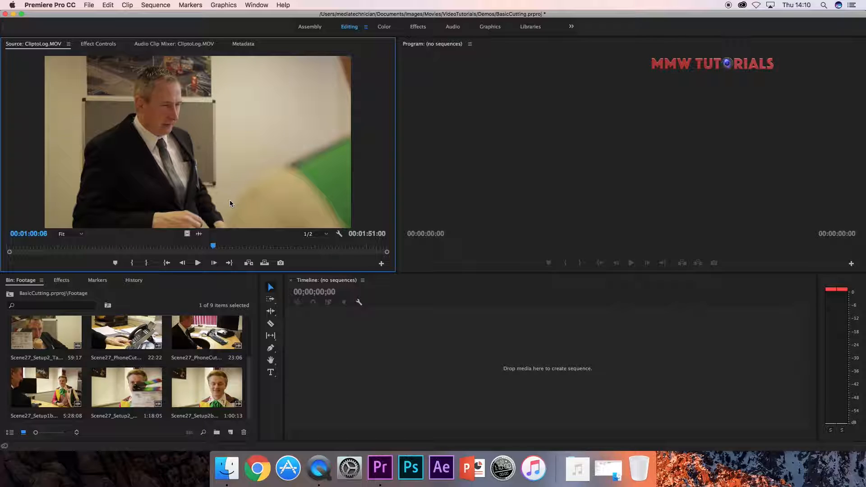
Play the footage and mark an In/Out range lasting 00:00:02:18
{"action": "left_click", "coordinate": [197, 263]}
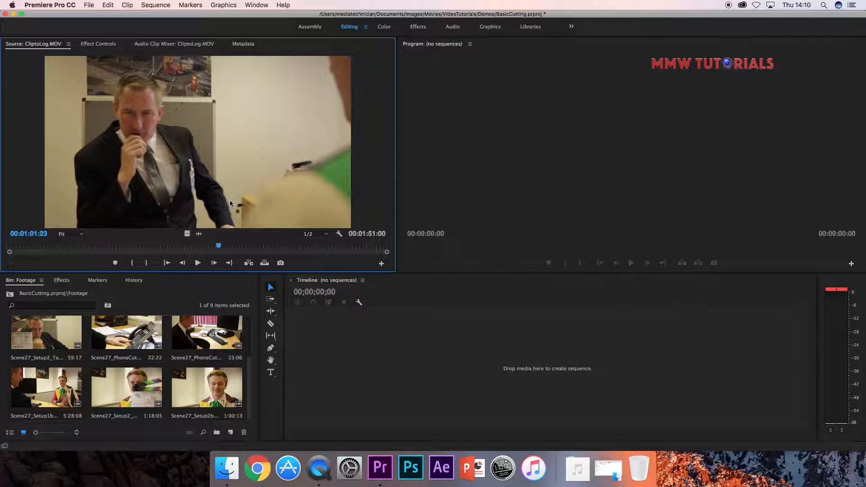
{"action": "mouse_move", "coordinate": [229, 168]}
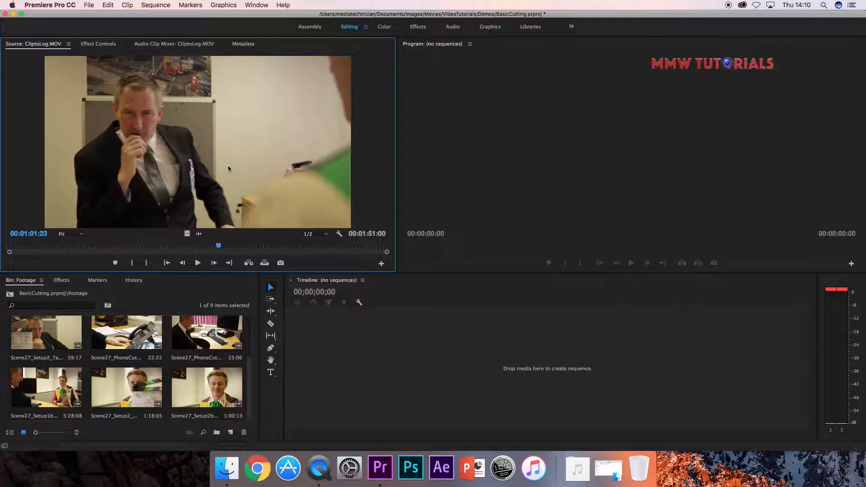
{"action": "mouse_move", "coordinate": [87, 167]}
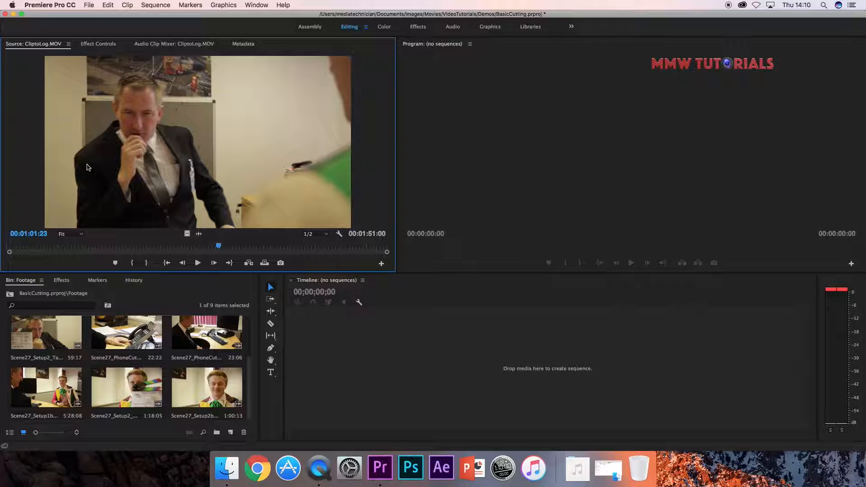
{"action": "mouse_move", "coordinate": [199, 160]}
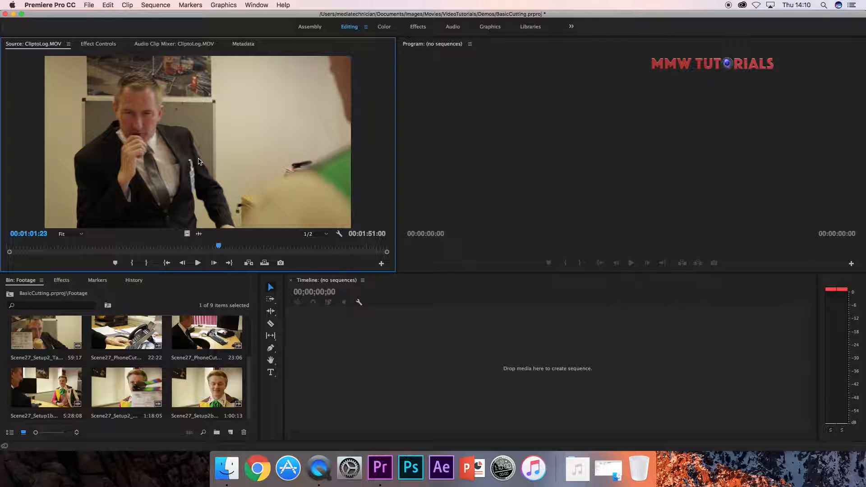
{"action": "left_click", "coordinate": [198, 262]}
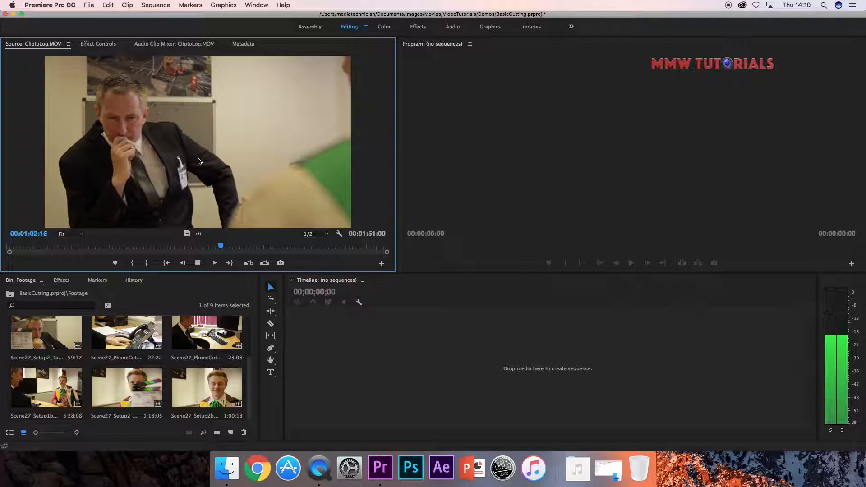
{"action": "left_click", "coordinate": [214, 262]}
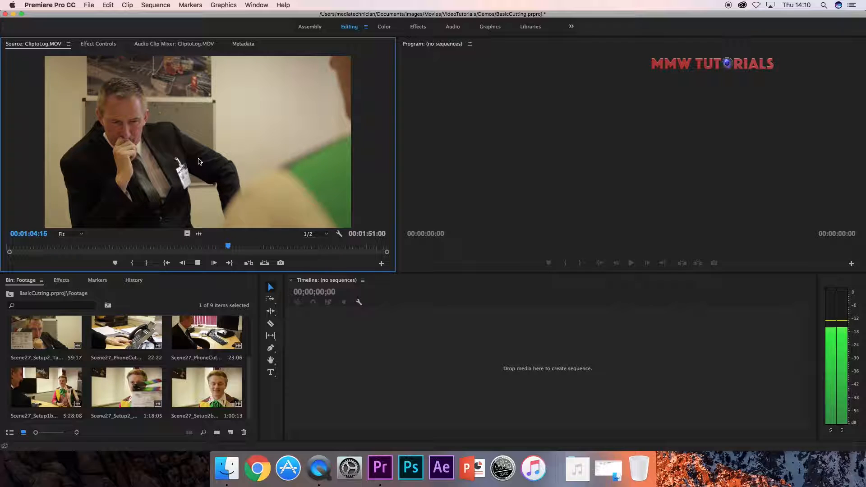
{"action": "left_click", "coordinate": [214, 263]}
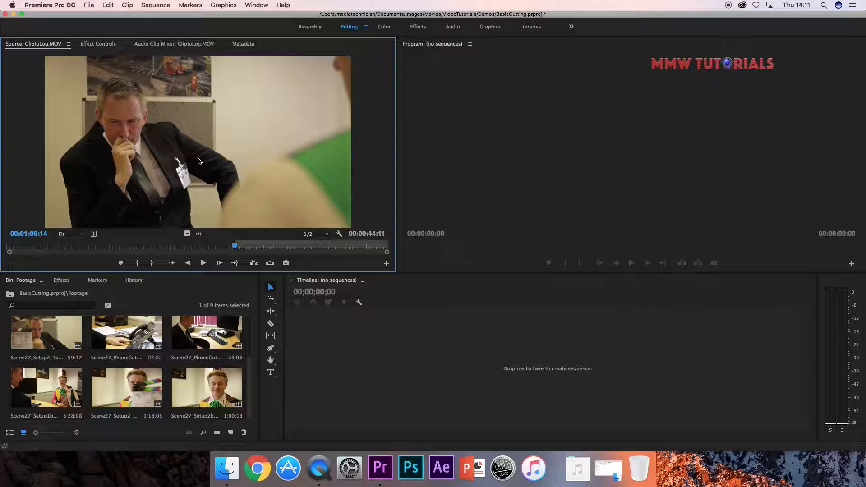
{"action": "left_click_drag", "start_coordinate": [234, 244], "coordinate": [243, 246]}
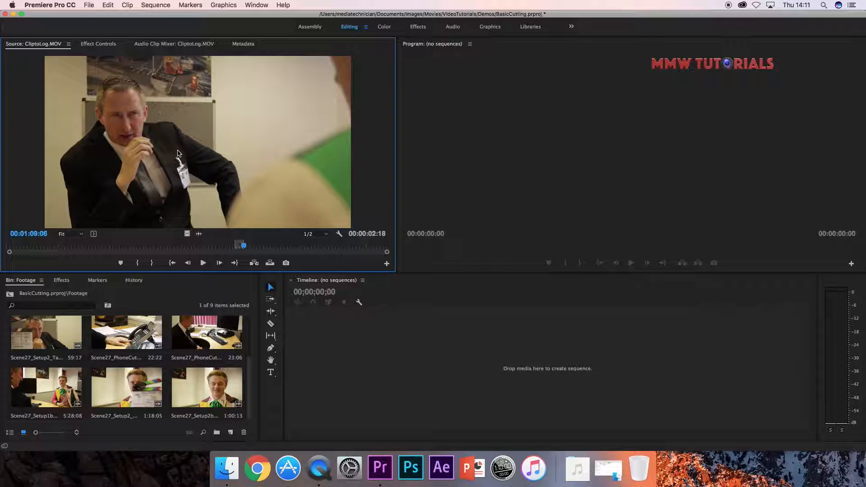
{"action": "mouse_move", "coordinate": [198, 216]}
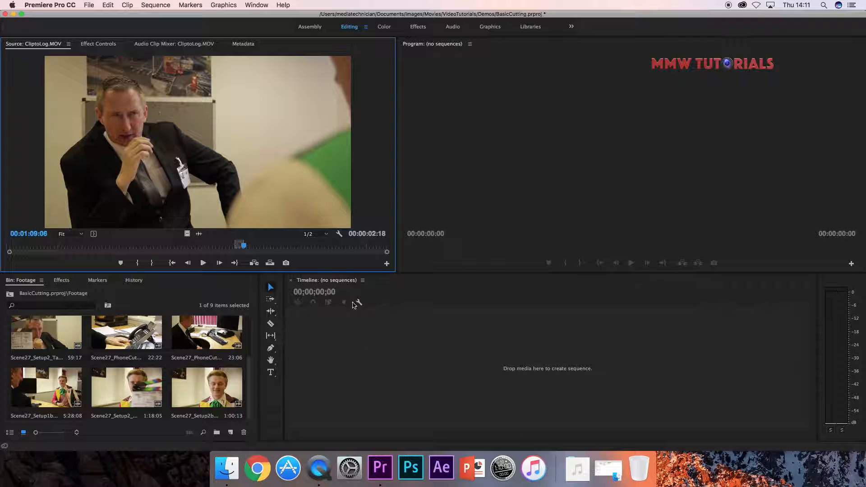
{"action": "mouse_move", "coordinate": [178, 235]}
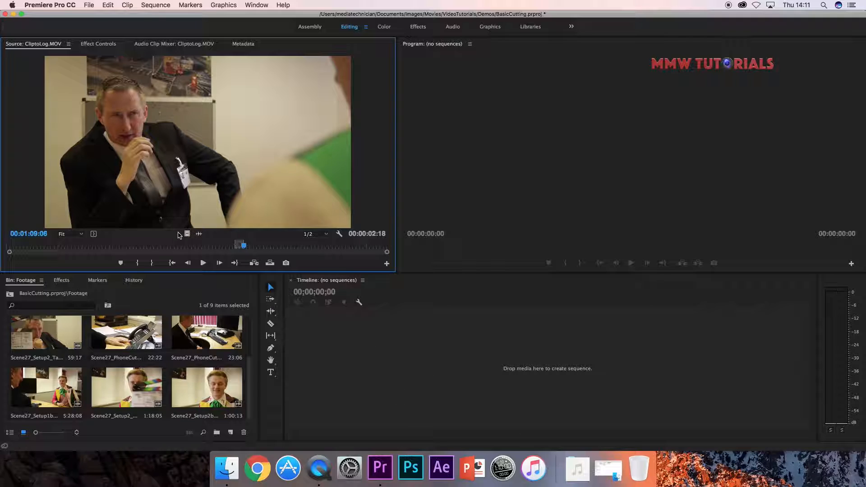
{"action": "mouse_move", "coordinate": [188, 234]}
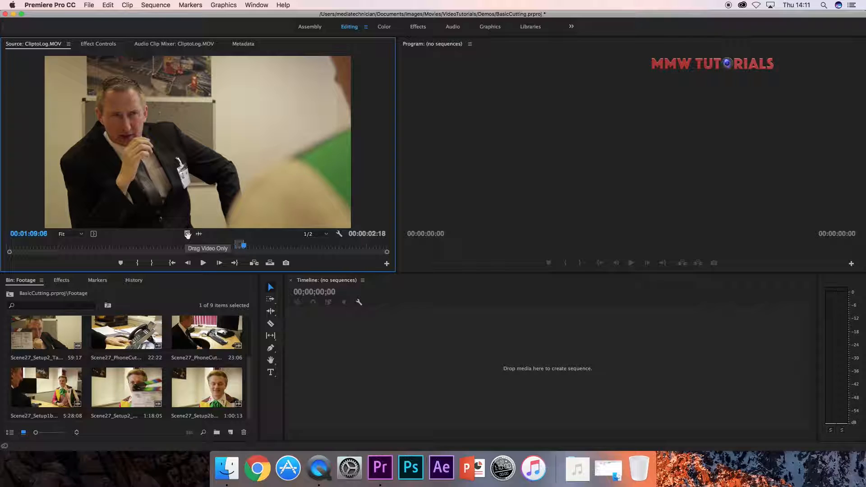
{"action": "mouse_move", "coordinate": [199, 234]}
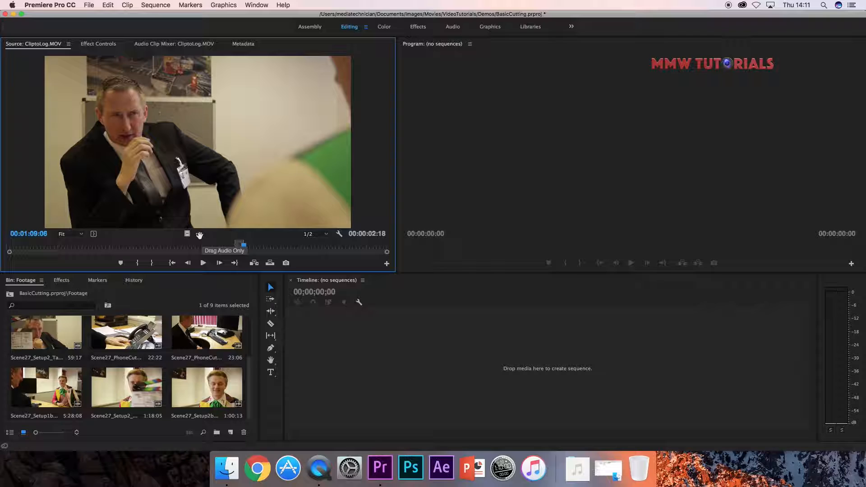
{"action": "mouse_move", "coordinate": [168, 187]}
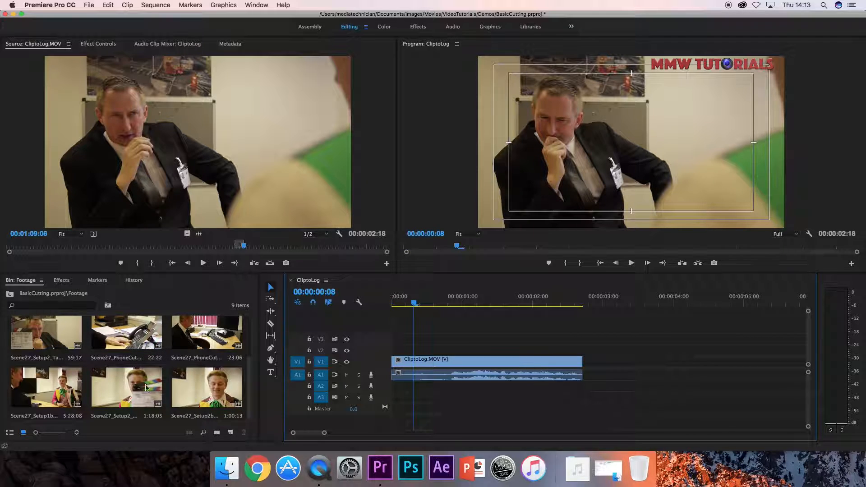
{"action": "mouse_move", "coordinate": [260, 231]}
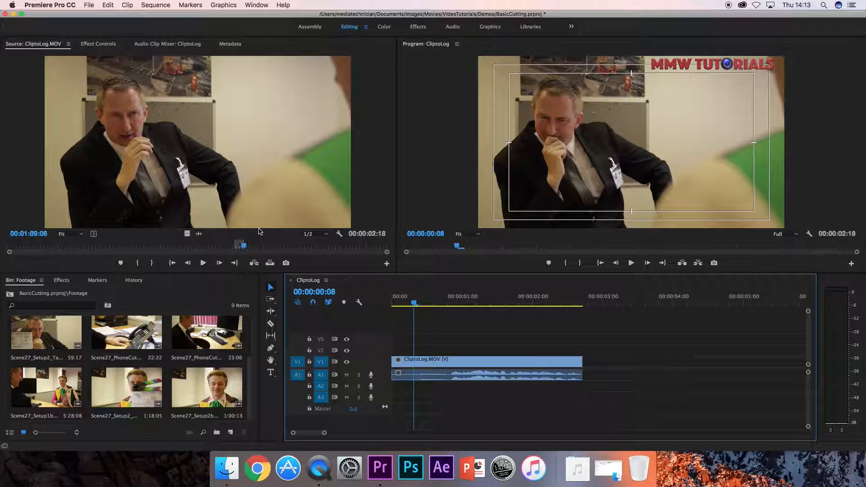
Load Scene27_Setup1b_Take2 in the Source Monitor and mark a 00:00:05:22 range
{"action": "left_click", "coordinate": [206, 387]}
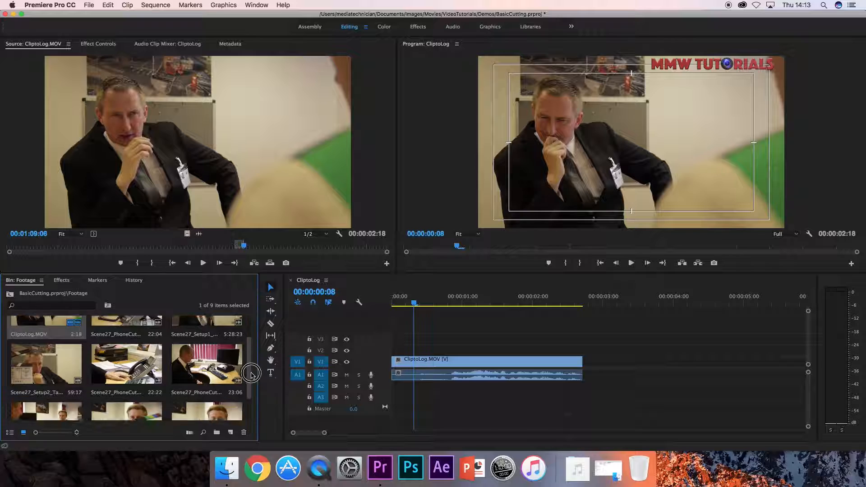
{"action": "scroll", "scroll_direction": "down", "scroll_amount": 3}
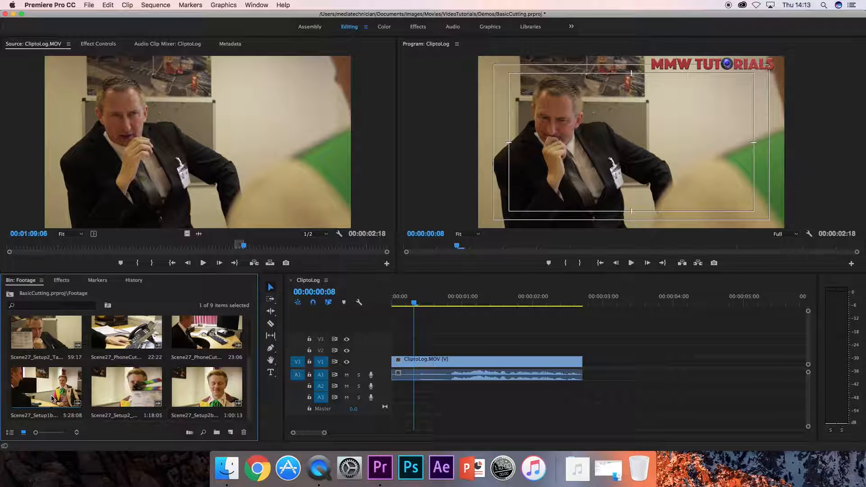
{"action": "double_click", "coordinate": [45, 385]}
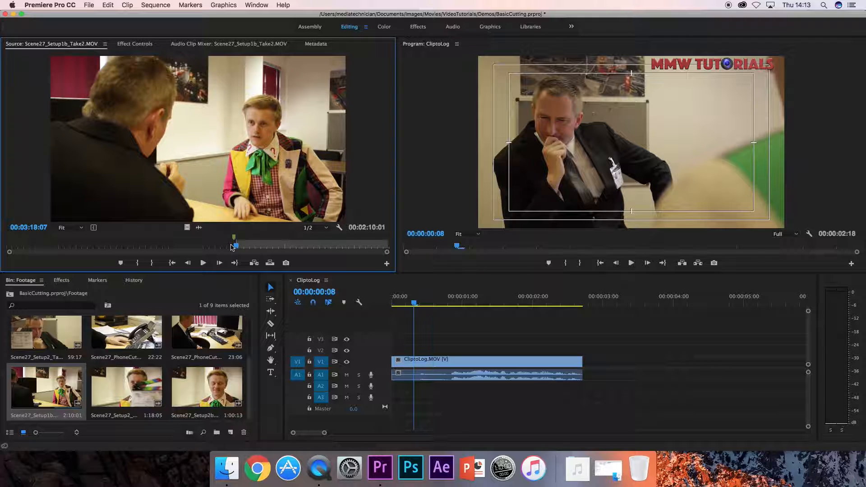
{"action": "left_click", "coordinate": [203, 263]}
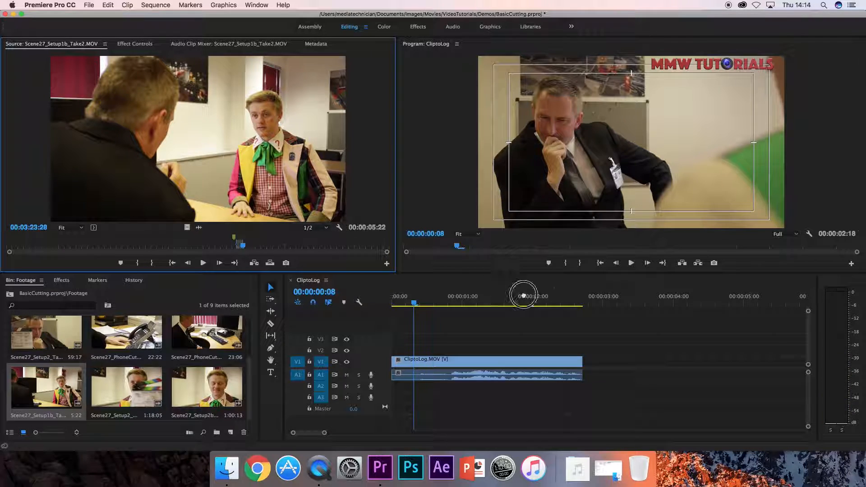
Place Scene27_Setup1b_Take2 on V1/A1, butted against the end of ClipToLog.MOV
{"action": "left_click_drag", "start_coordinate": [522, 296], "coordinate": [583, 373]}
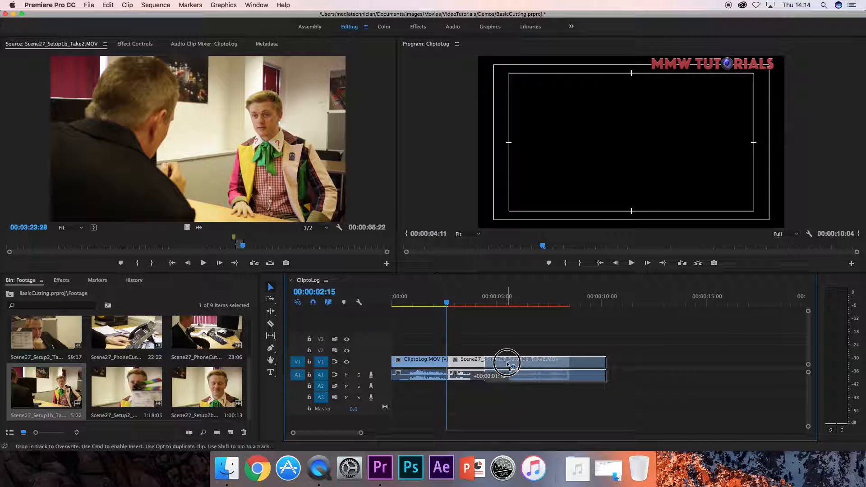
{"action": "left_click_drag", "start_coordinate": [507, 364], "coordinate": [473, 362]}
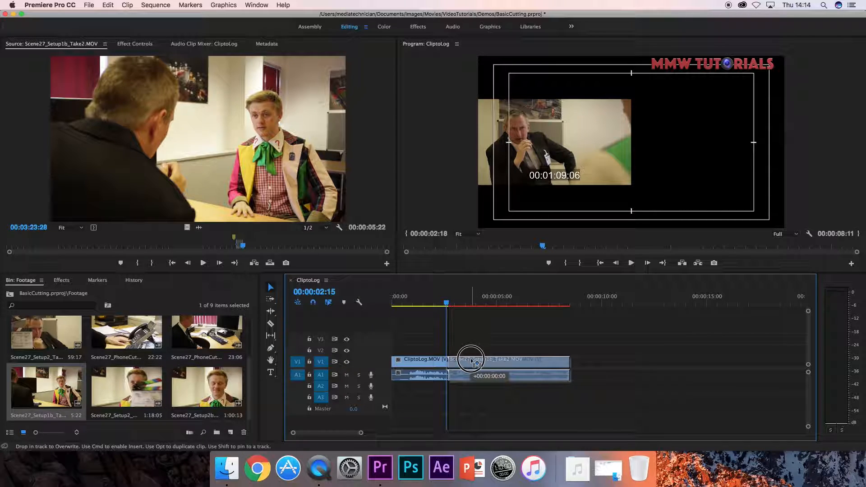
{"action": "left_click_drag", "start_coordinate": [470, 362], "coordinate": [503, 363]}
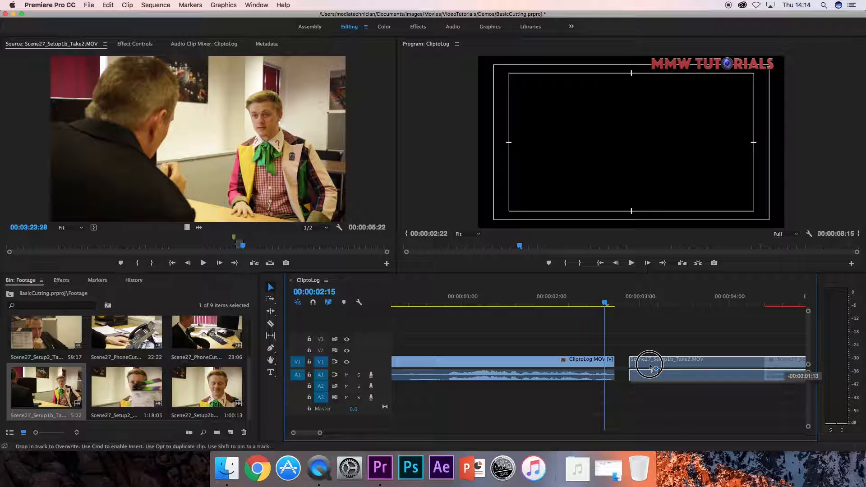
{"action": "left_click_drag", "start_coordinate": [650, 367], "coordinate": [641, 368]}
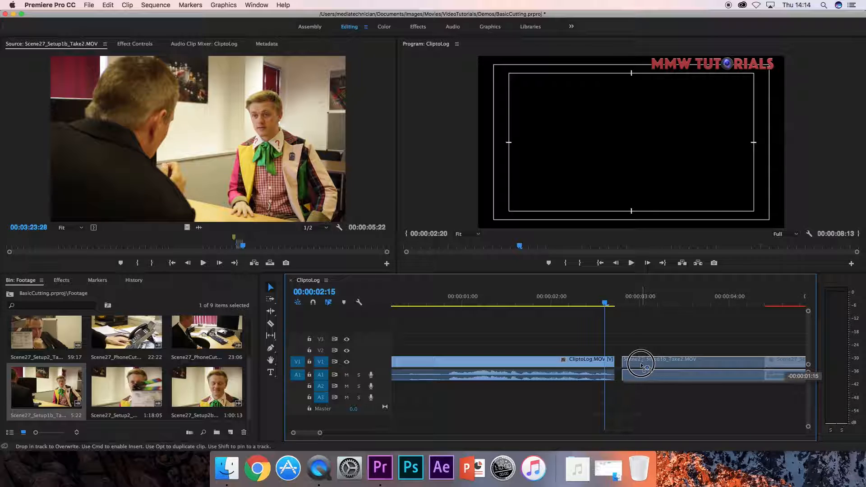
{"action": "left_click_drag", "start_coordinate": [641, 364], "coordinate": [634, 367]}
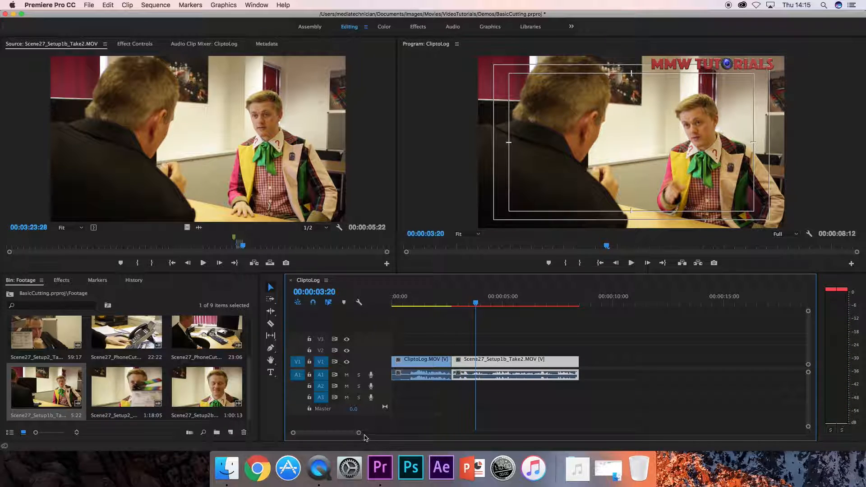
Zoom into the cut and move the playhead to 00:00:02:24 for ripple trimming
{"action": "left_click_drag", "start_coordinate": [358, 433], "coordinate": [317, 433]}
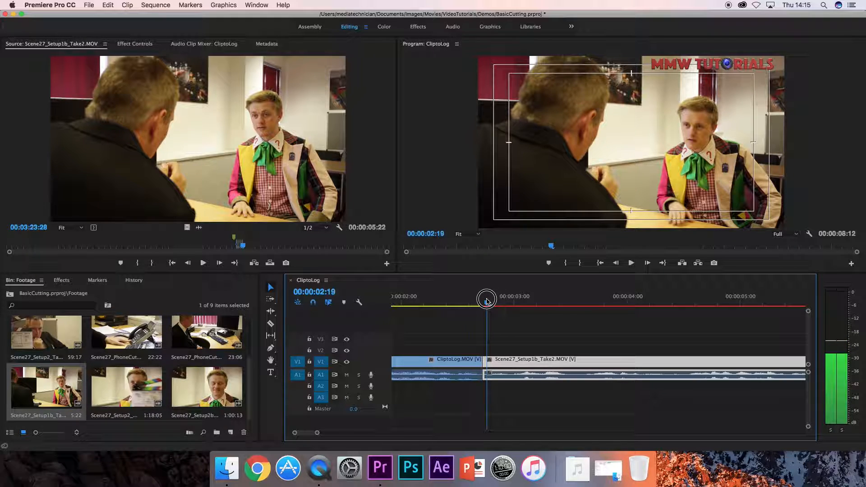
{"action": "left_click_drag", "start_coordinate": [487, 298], "coordinate": [498, 299]}
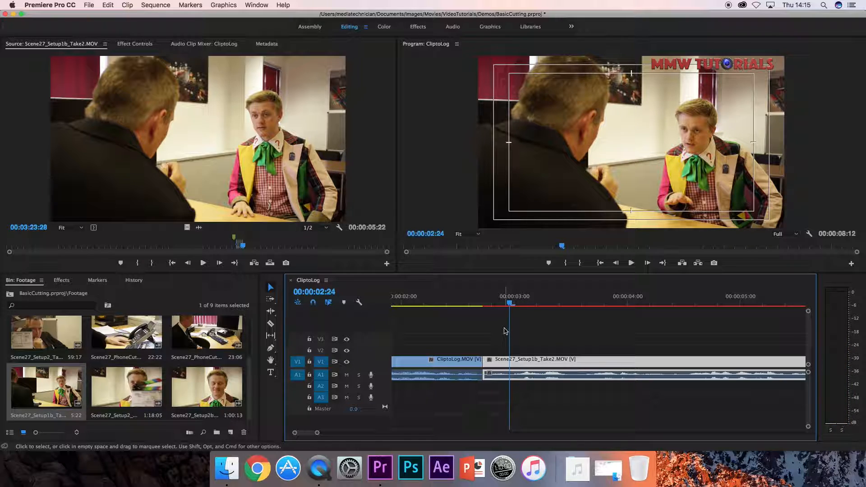
{"action": "mouse_move", "coordinate": [485, 362]}
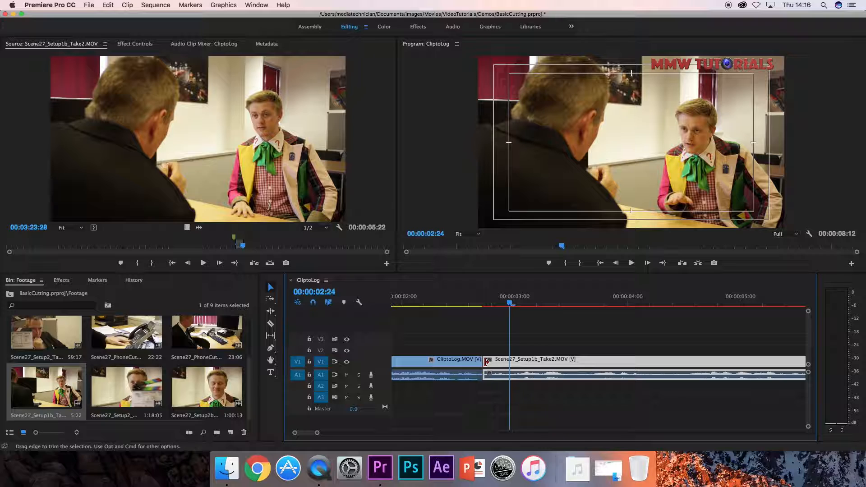
{"action": "left_click_drag", "start_coordinate": [486, 361], "coordinate": [509, 362]}
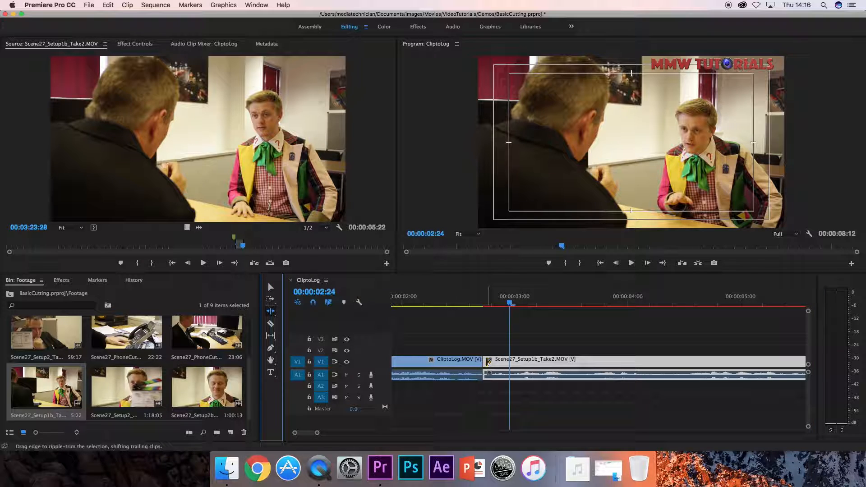
Ripple-trim six frames off the Scene27 clip's head and scrub back through the cut
{"action": "left_click_drag", "start_coordinate": [509, 362], "coordinate": [489, 362]}
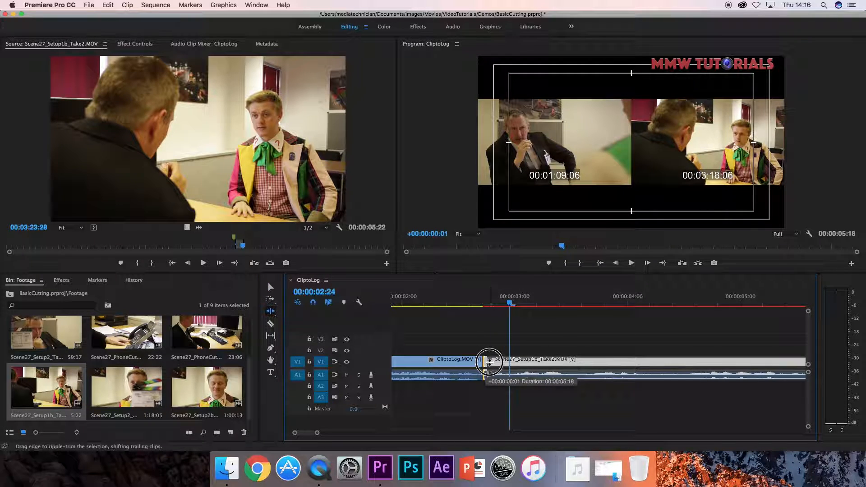
{"action": "left_click_drag", "start_coordinate": [489, 362], "coordinate": [502, 363]}
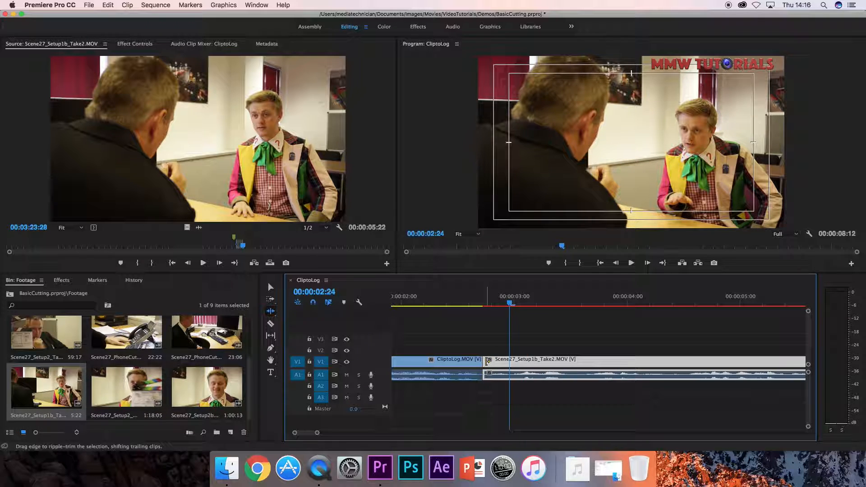
{"action": "left_click_drag", "start_coordinate": [487, 362], "coordinate": [509, 362]}
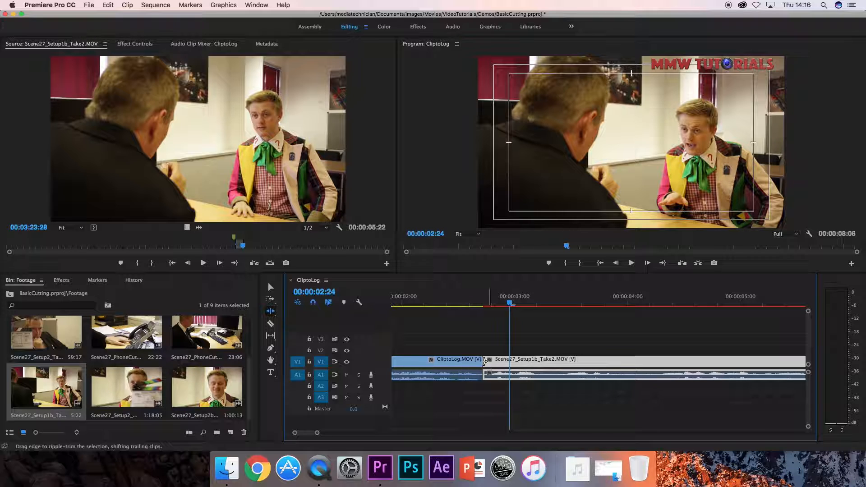
{"action": "left_click", "coordinate": [271, 288]}
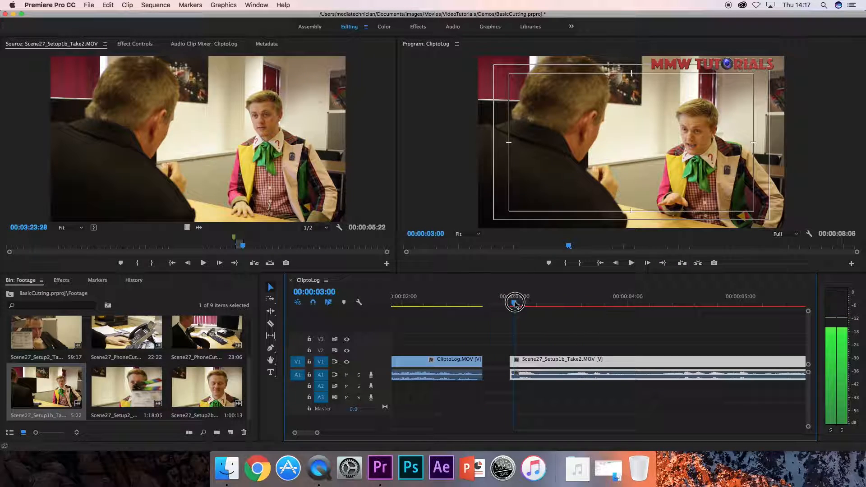
{"action": "left_click_drag", "start_coordinate": [515, 302], "coordinate": [504, 305]}
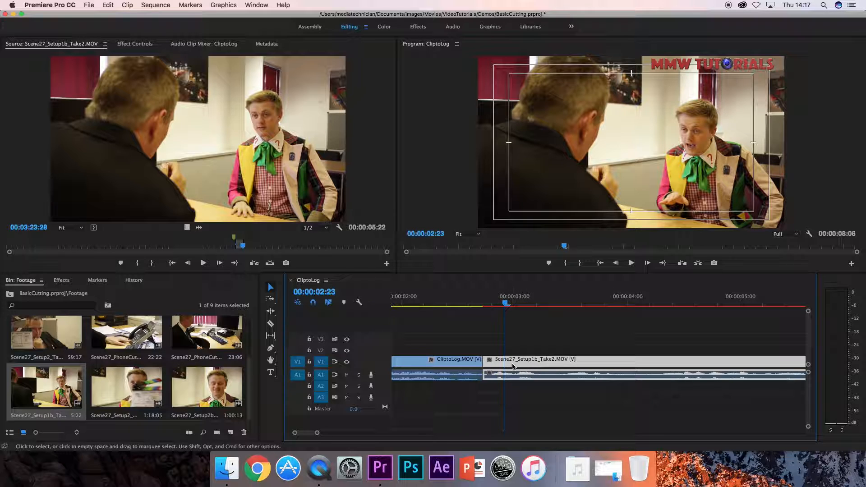
{"action": "mouse_move", "coordinate": [508, 338]}
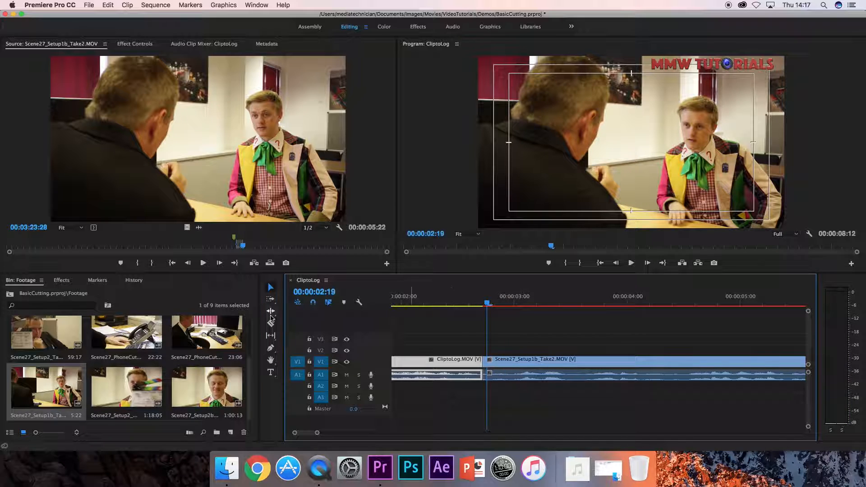
{"action": "mouse_move", "coordinate": [270, 325]}
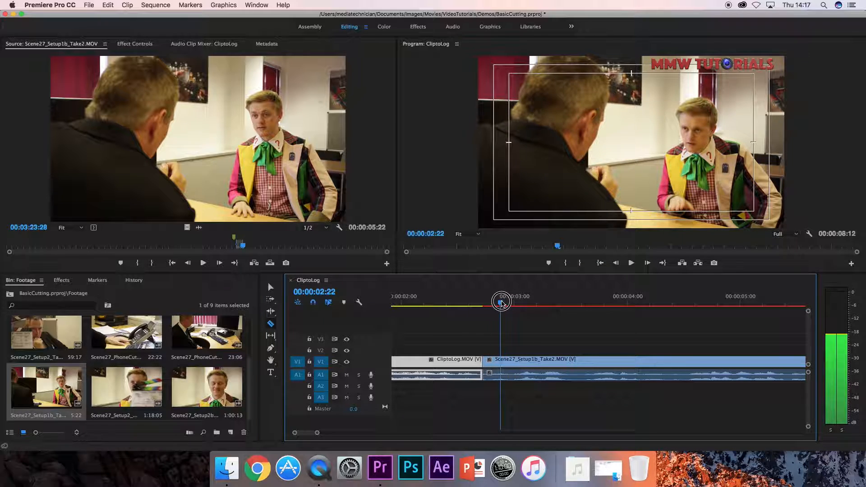
Move the playhead to 00:00:02:24 and razor the Scene27 clip there
{"action": "left_click_drag", "start_coordinate": [502, 301], "coordinate": [508, 302]}
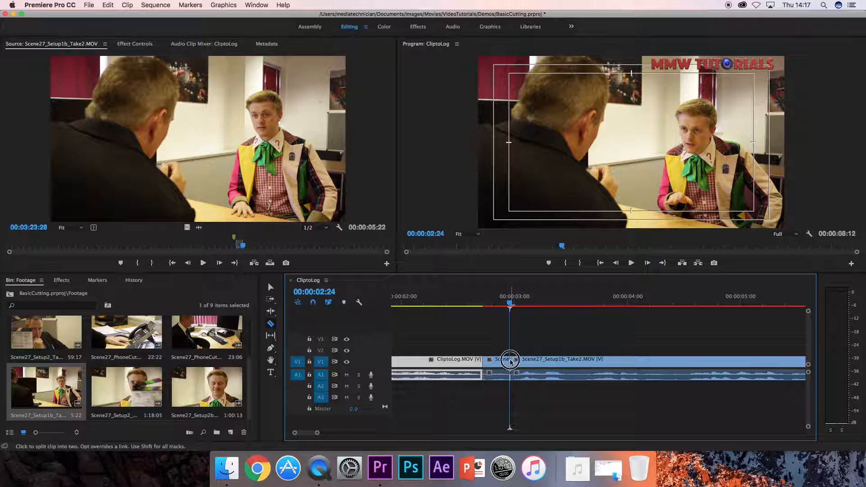
{"action": "left_click", "coordinate": [270, 287]}
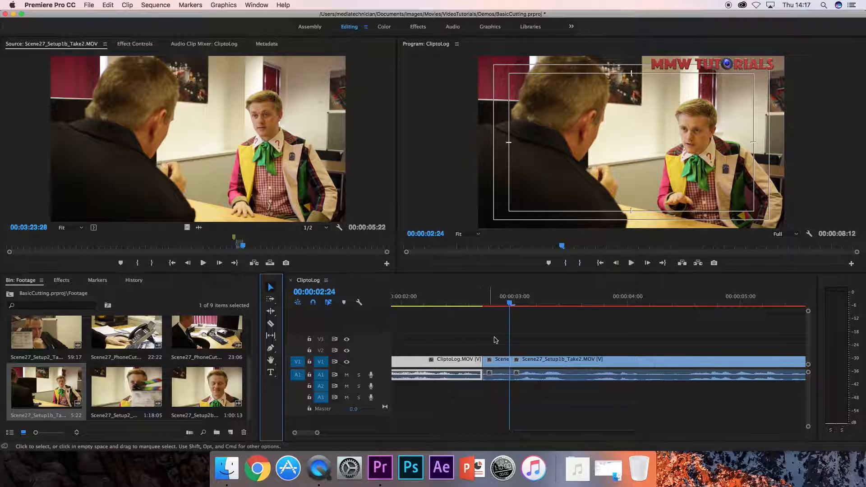